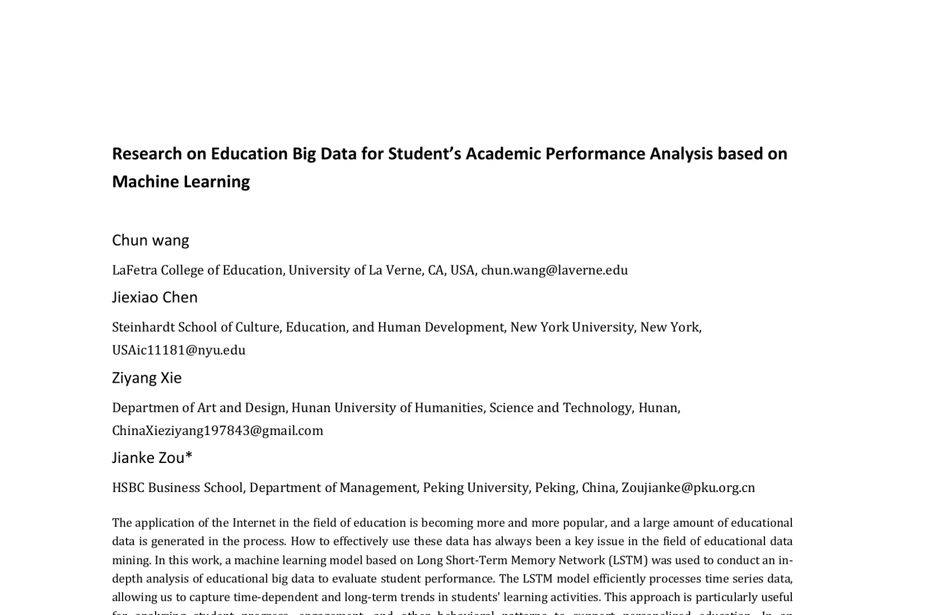
pyautogui.scroll(-3)
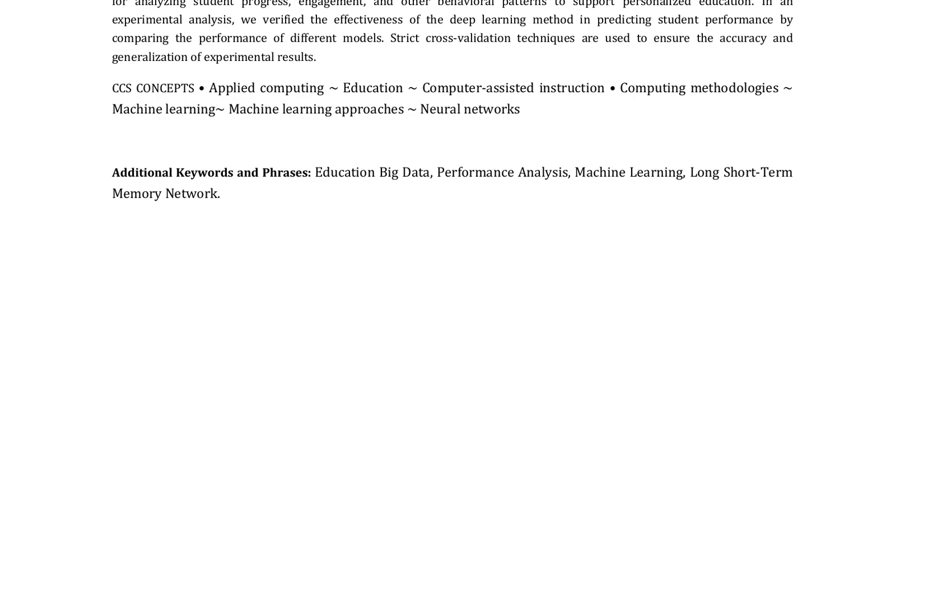
pyautogui.scroll(-3)
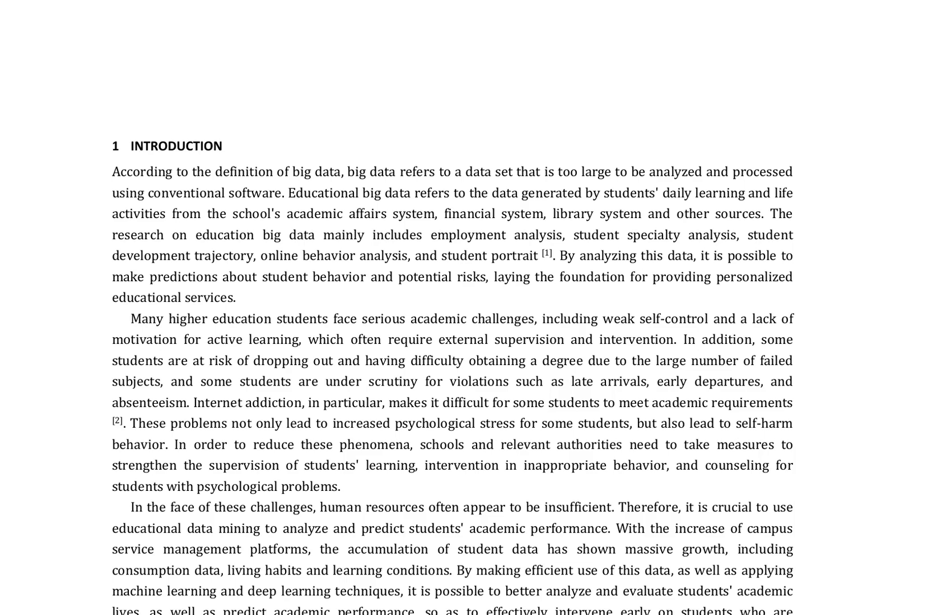
pyautogui.scroll(-3)
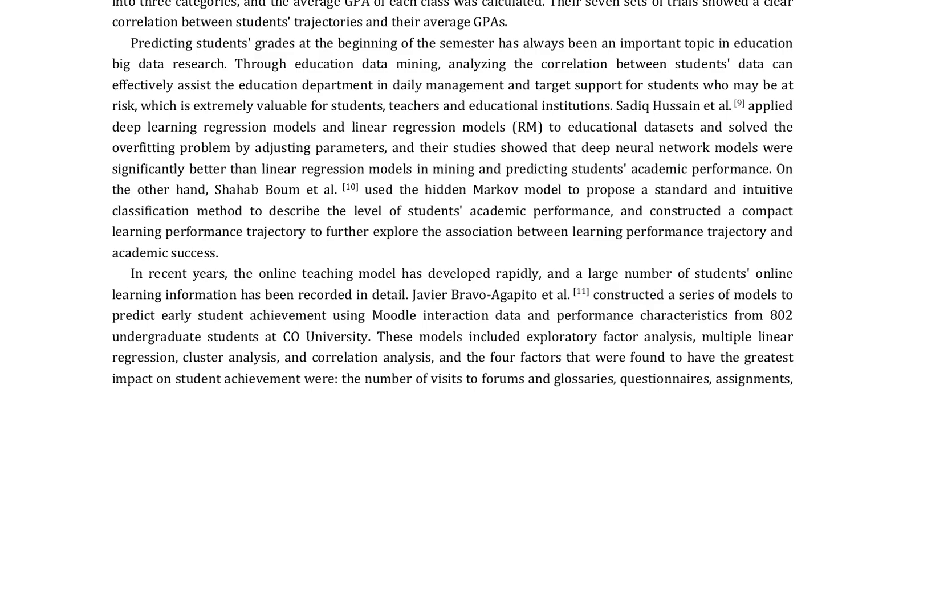
pyautogui.scroll(-3)
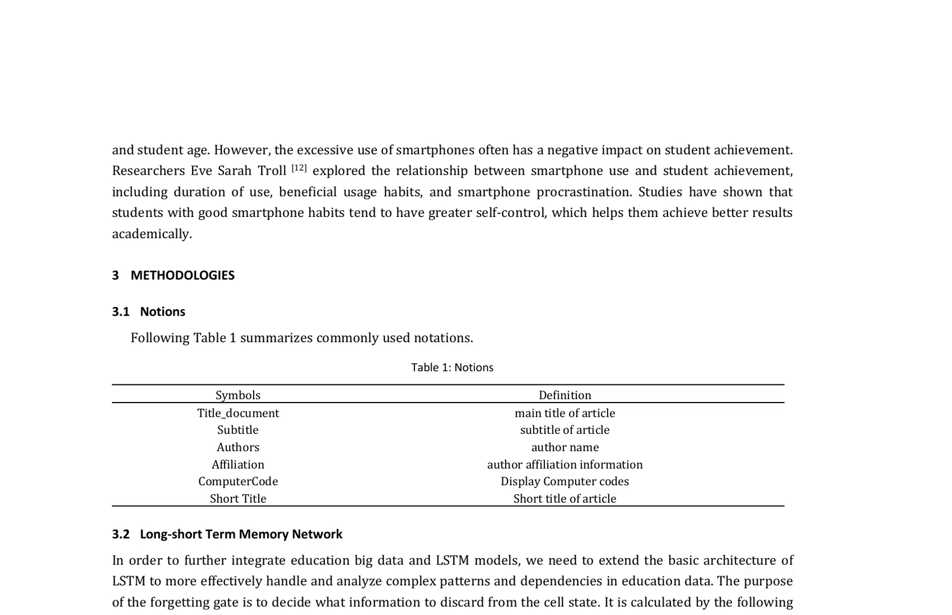
pyautogui.scroll(-3)
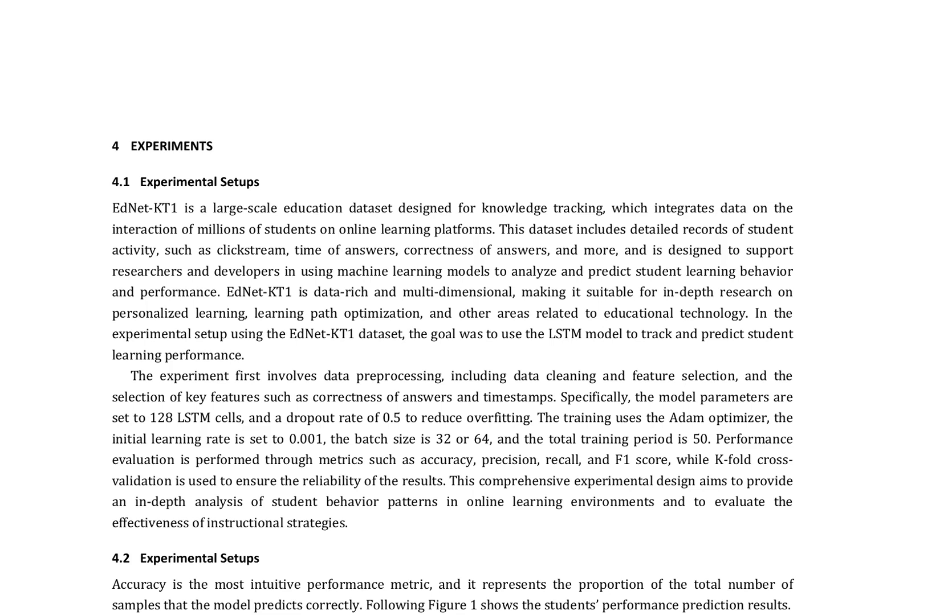
pyautogui.scroll(-3)
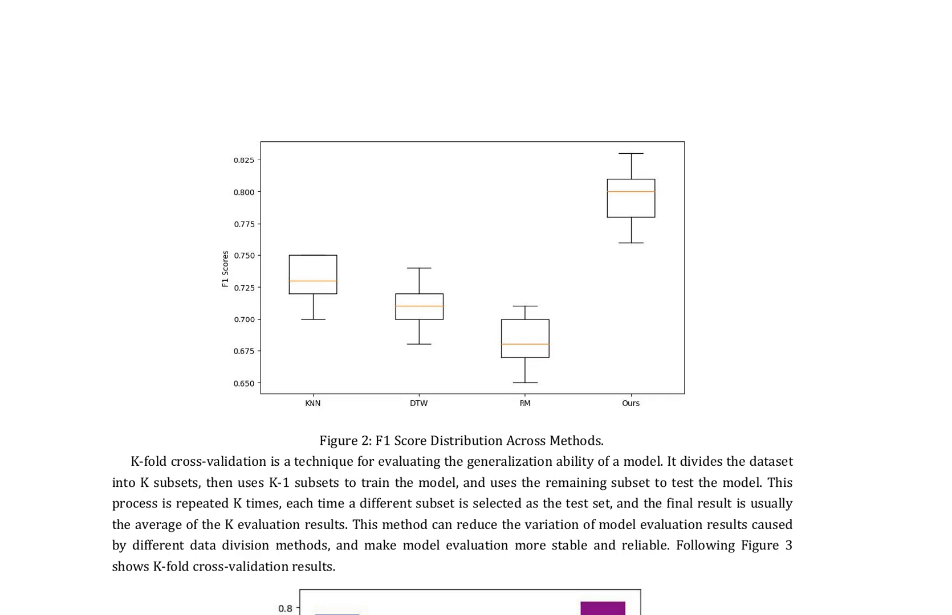
pyautogui.scroll(-3)
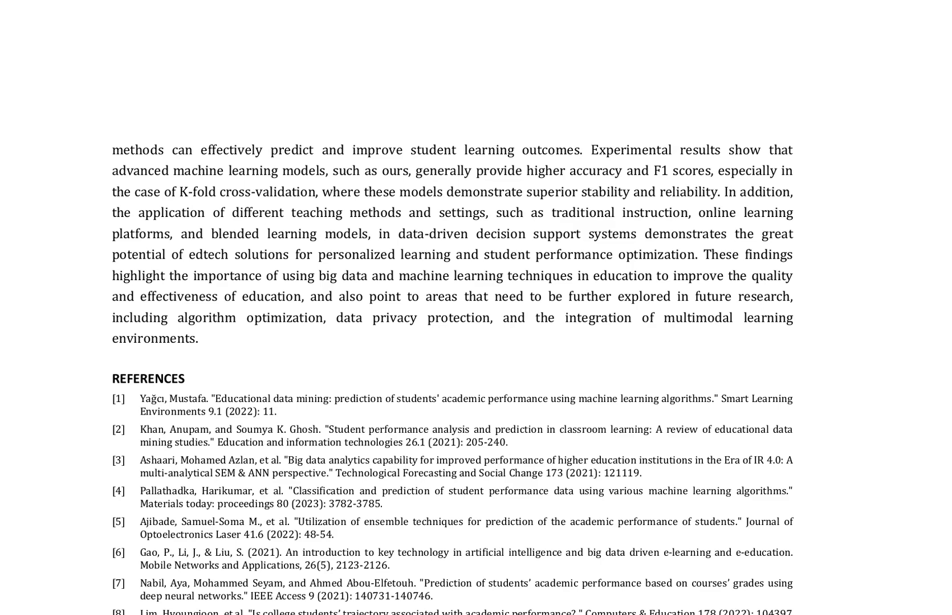